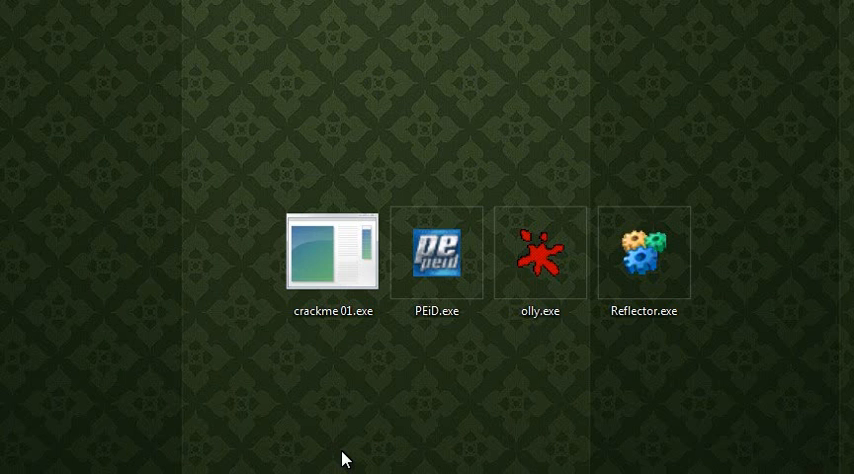
mouse_move(410, 463)
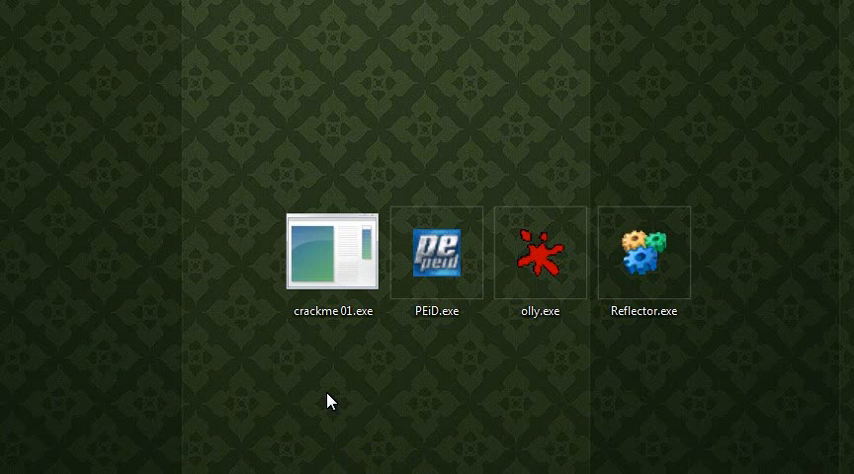
Drag crackme 01.exe from the desktop onto olly.exe to load it in OllyDbg
drag(334, 252, 545, 258)
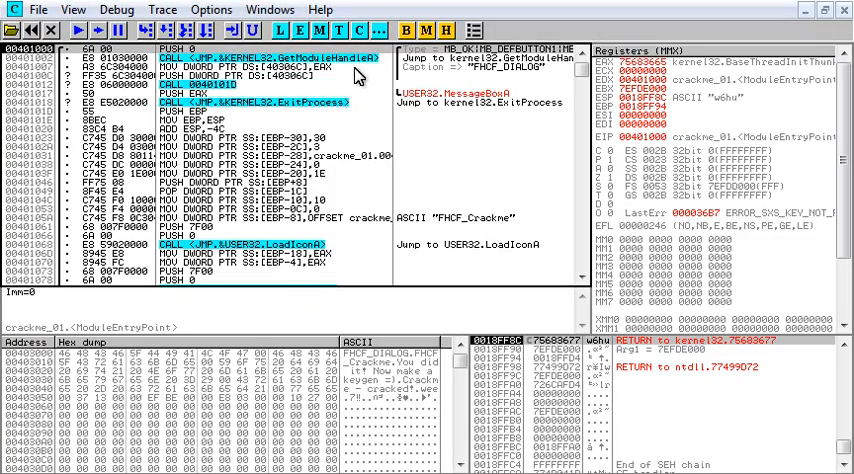
Fill the crackme's entry code with NOPs
scroll(down, 3)
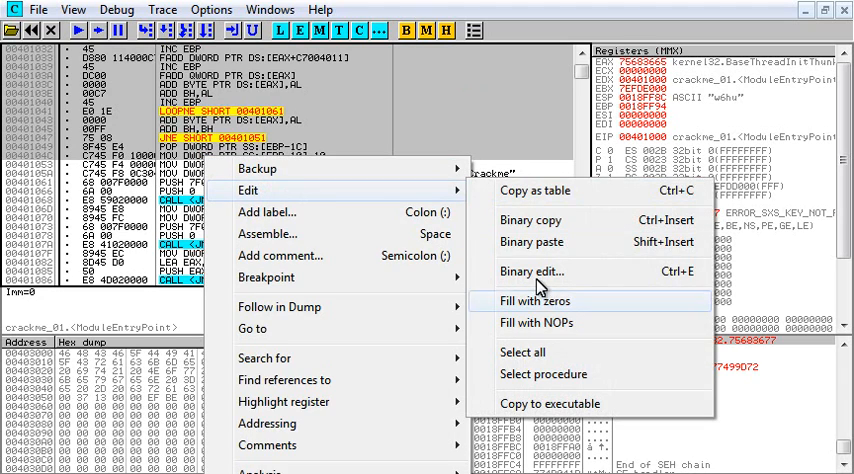
click(537, 322)
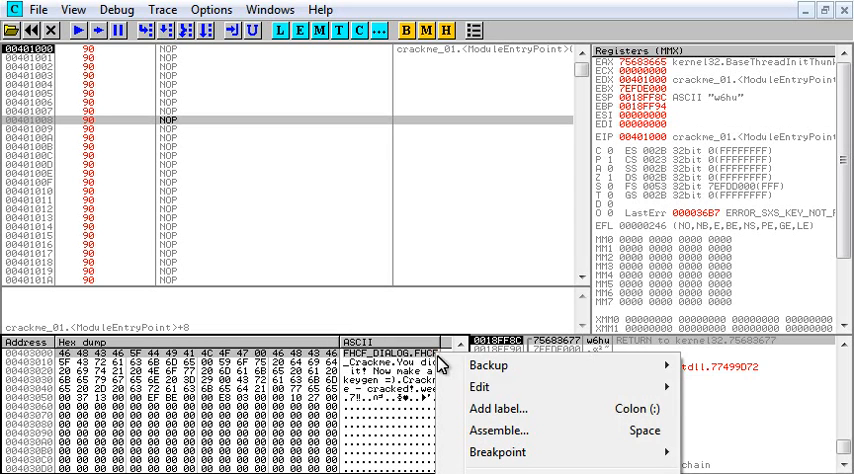
mouse_move(480, 387)
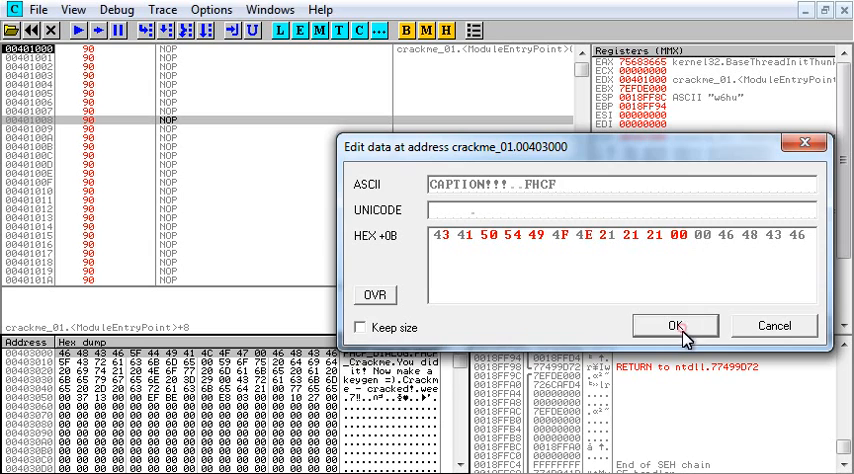
Confirm CAPTION!!!, then binary-edit the next dump line to MESSAGE!!!! with 00 terminator
click(674, 325)
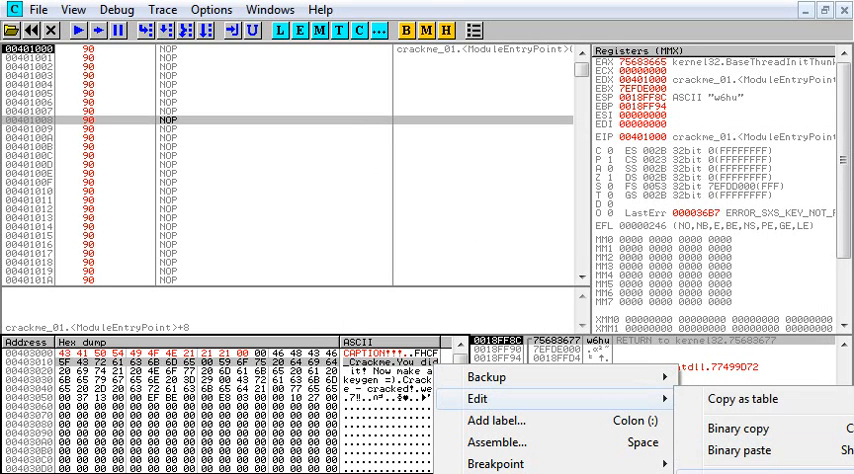
click(497, 399)
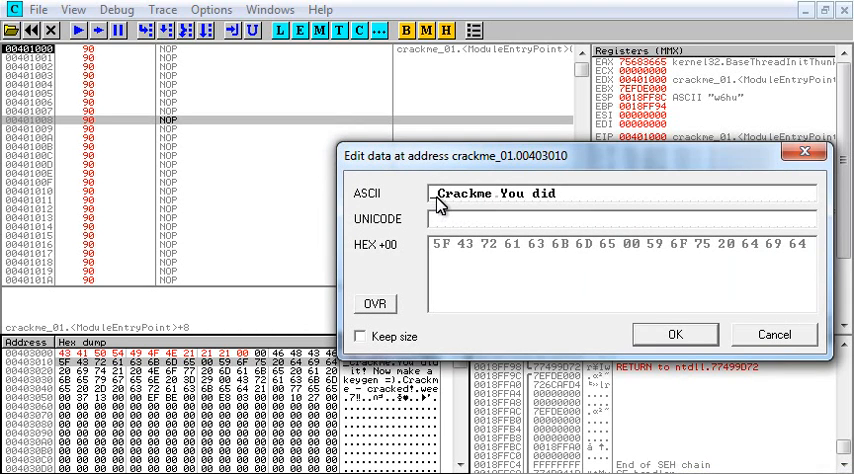
text(MESSAGE!!!!p.did)
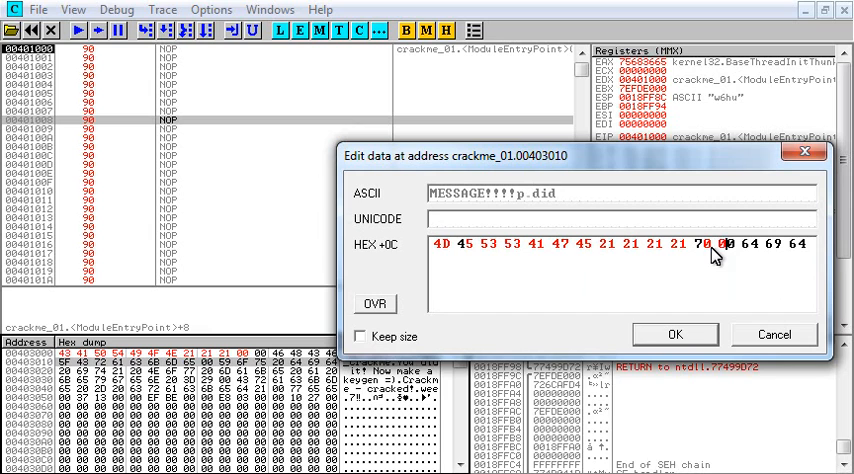
text(00)
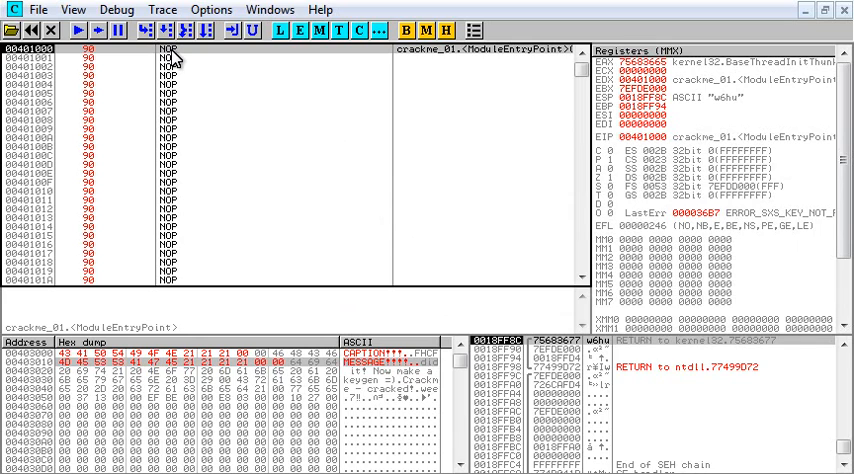
mouse_move(88, 93)
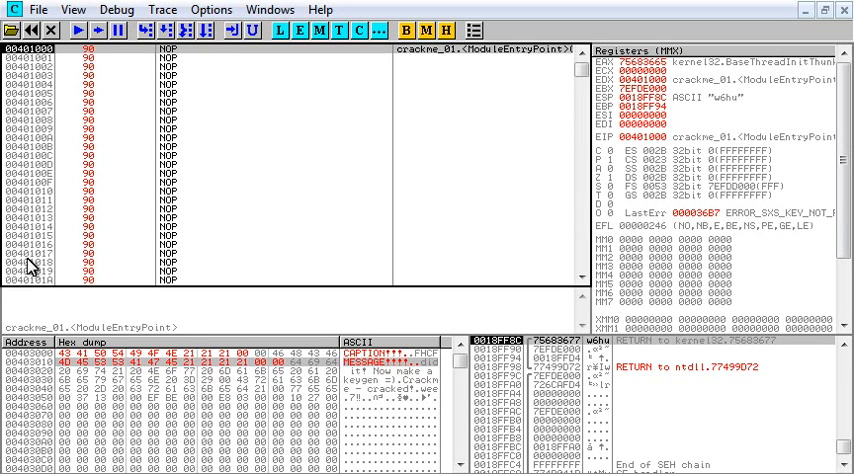
mouse_move(100, 92)
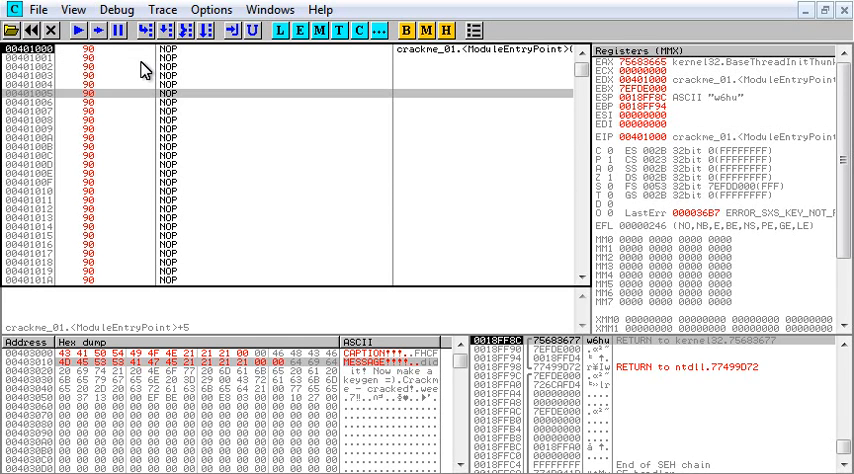
mouse_move(100, 87)
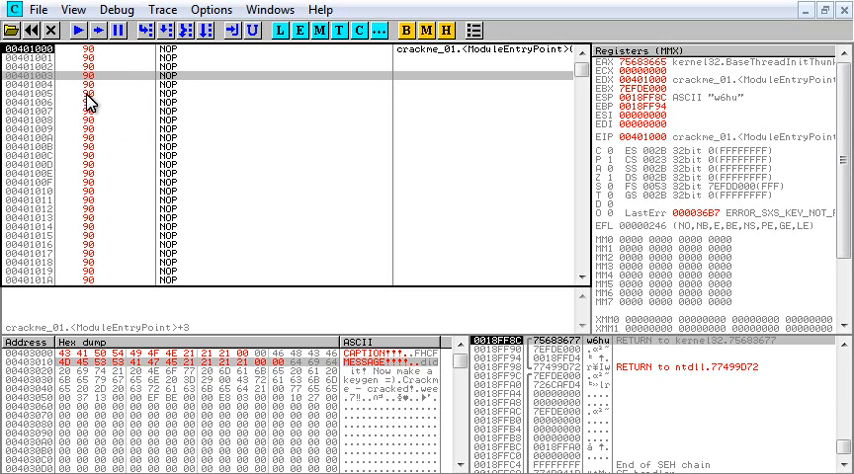
mouse_move(180, 90)
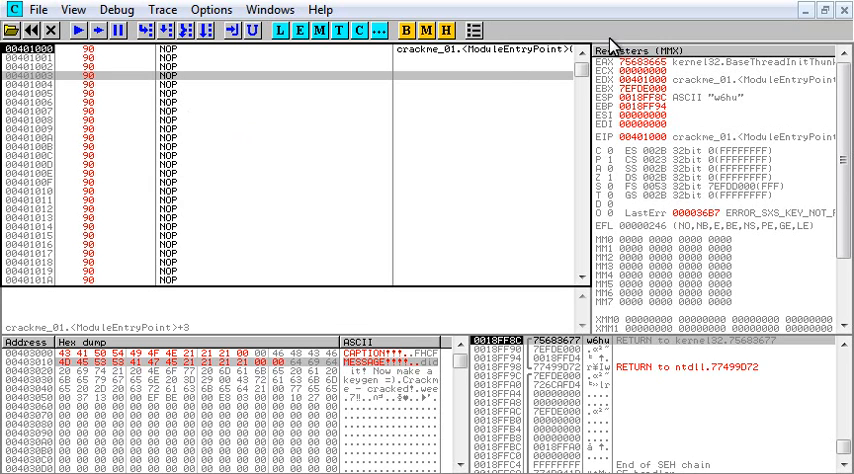
mouse_move(645, 160)
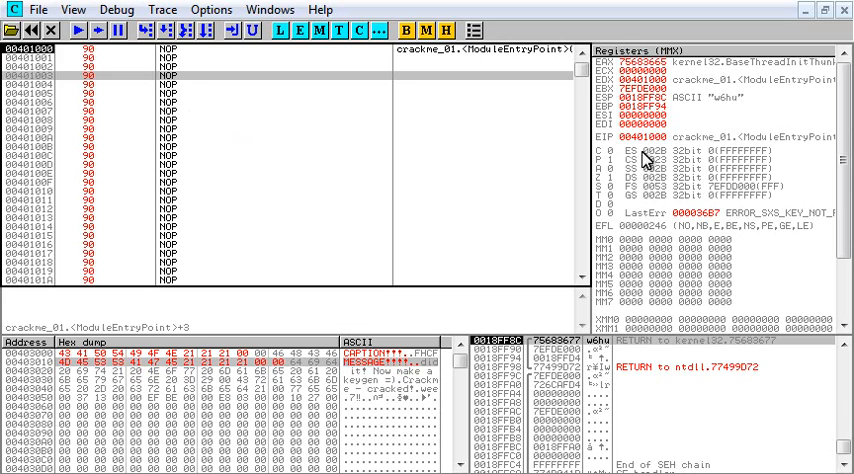
mouse_move(645, 160)
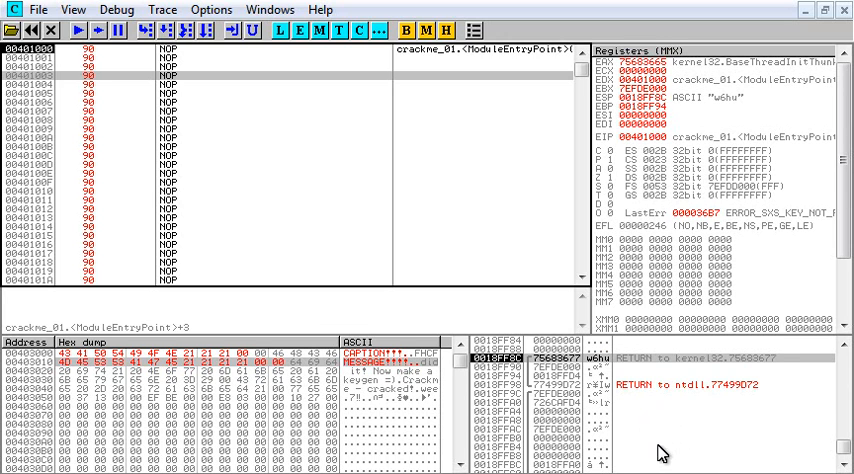
mouse_move(658, 96)
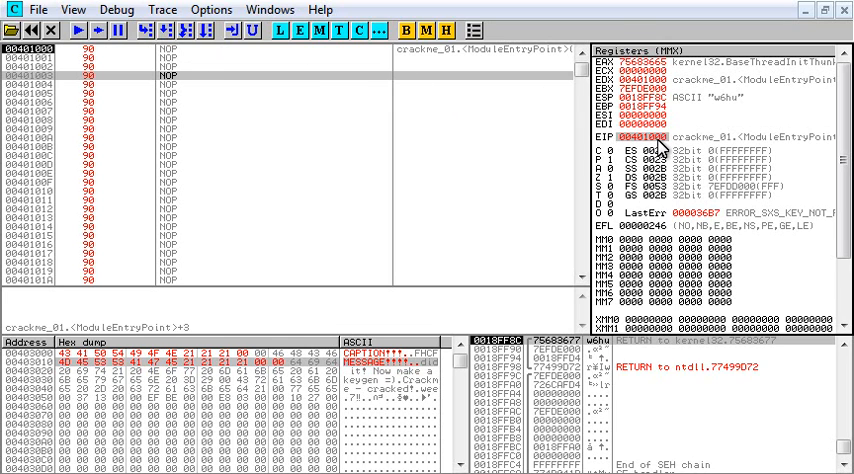
mouse_move(649, 164)
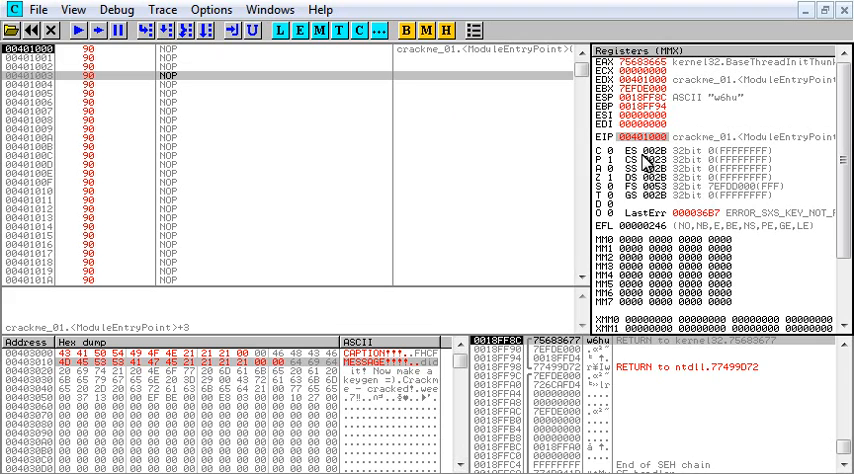
mouse_move(655, 380)
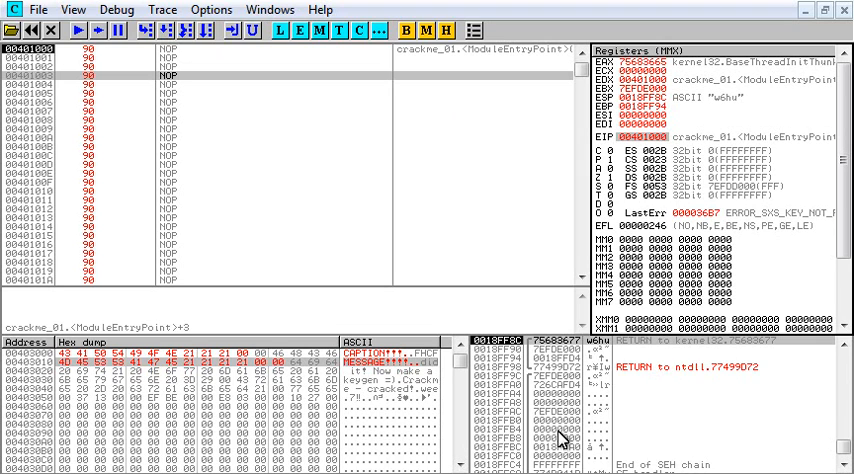
mouse_move(600, 425)
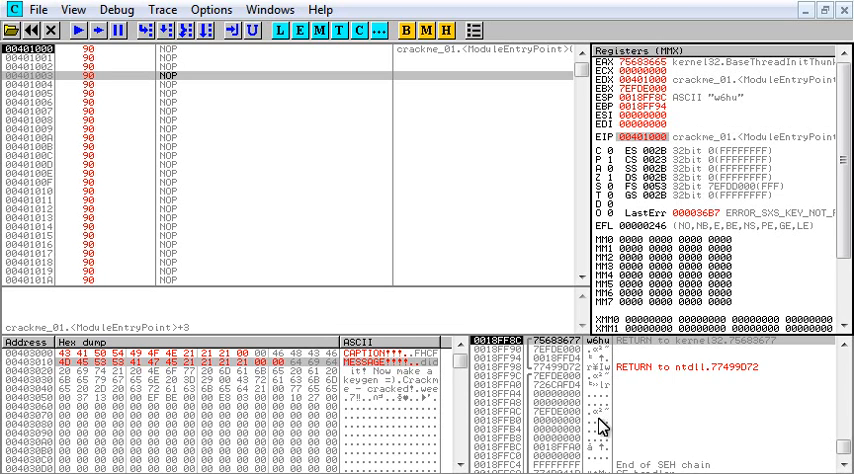
mouse_move(688, 436)
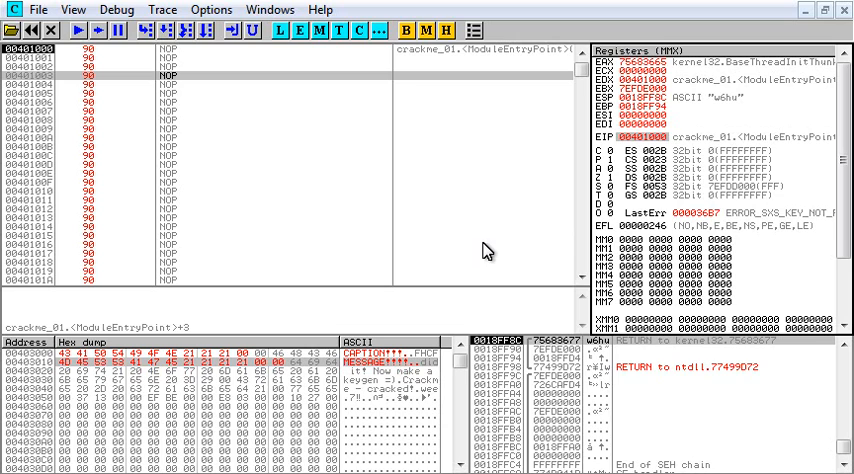
mouse_move(484, 252)
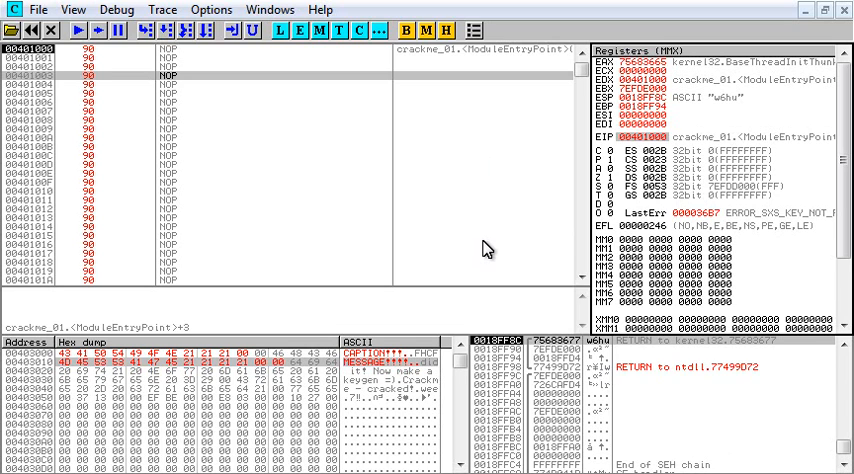
mouse_move(108, 325)
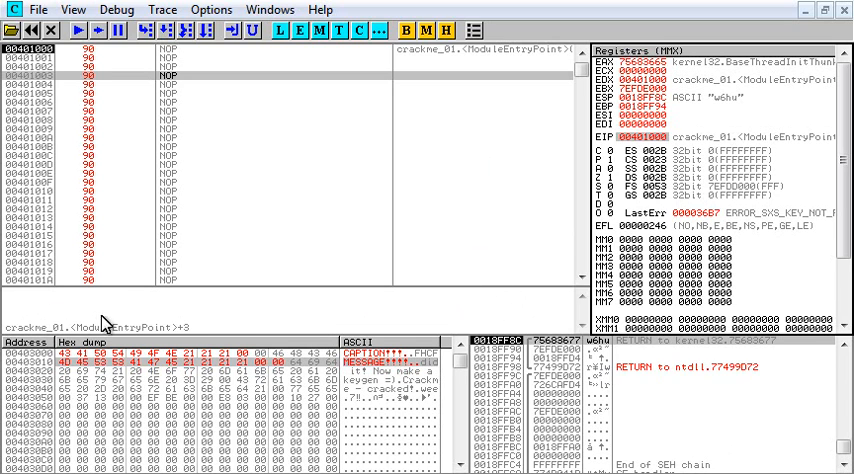
mouse_move(456, 313)
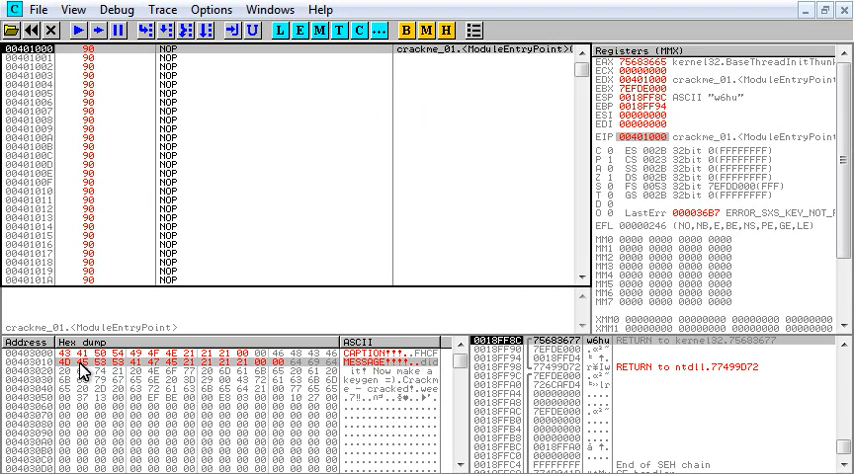
mouse_move(384, 375)
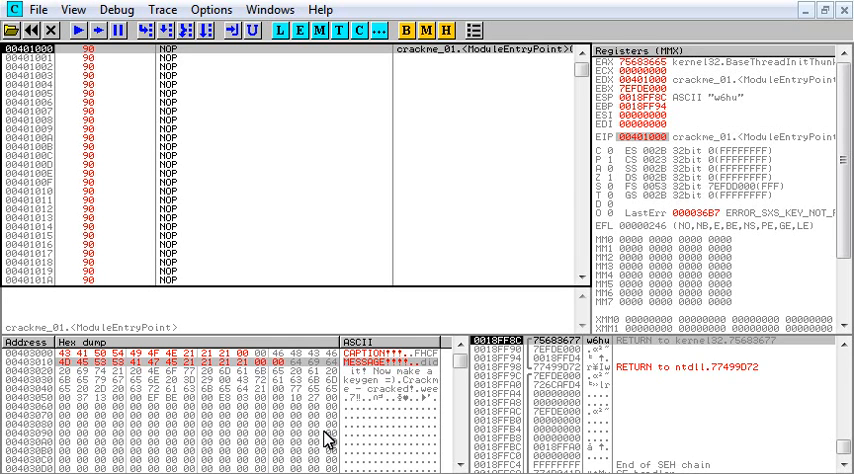
mouse_move(326, 435)
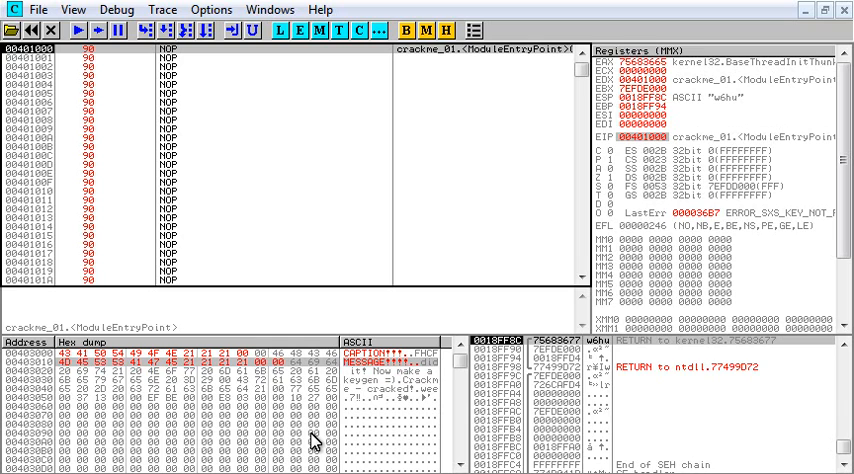
mouse_move(207, 62)
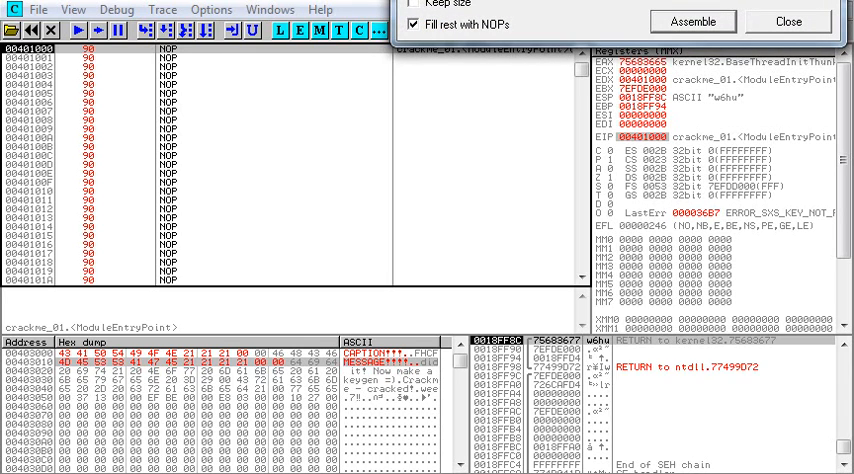
Assemble PUSH EAX, PUSH ECX, POP EAX, POP ECX at the entry point 00401000
click(692, 20)
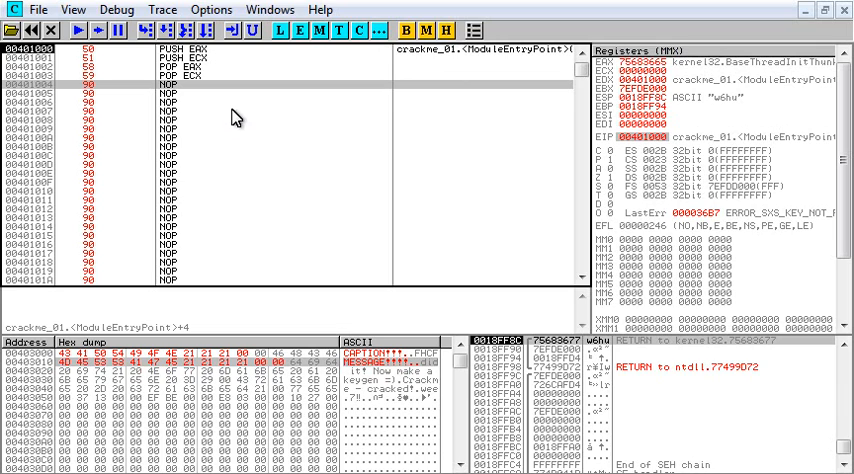
mouse_move(198, 69)
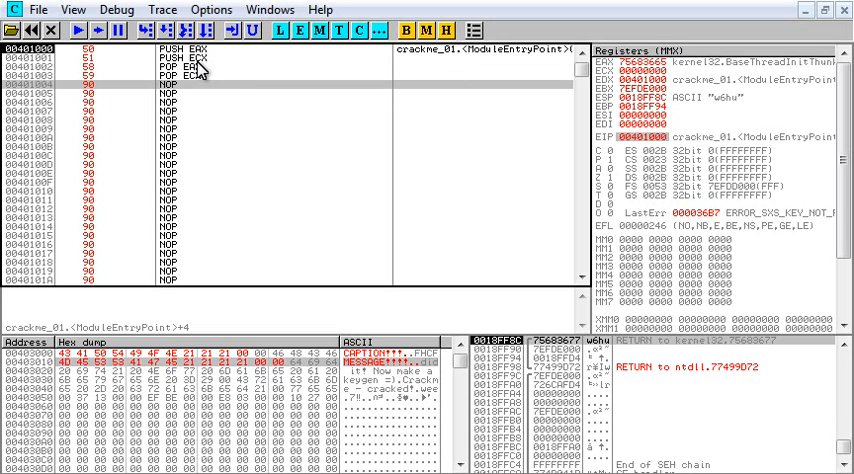
mouse_move(180, 77)
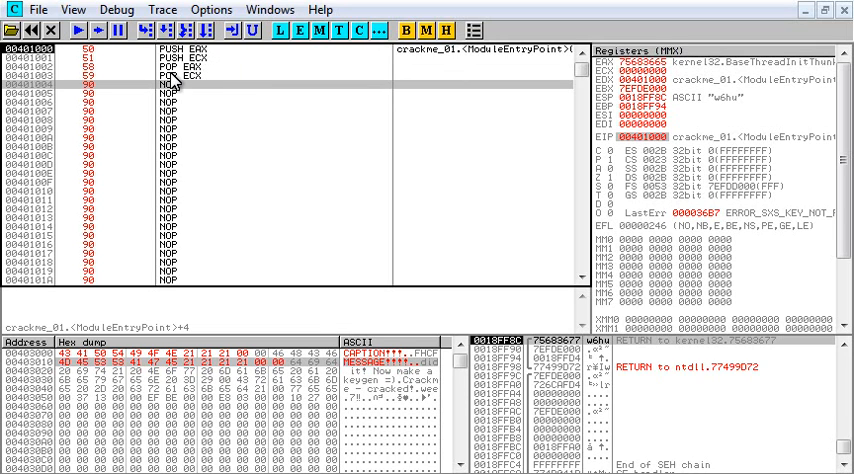
mouse_move(205, 105)
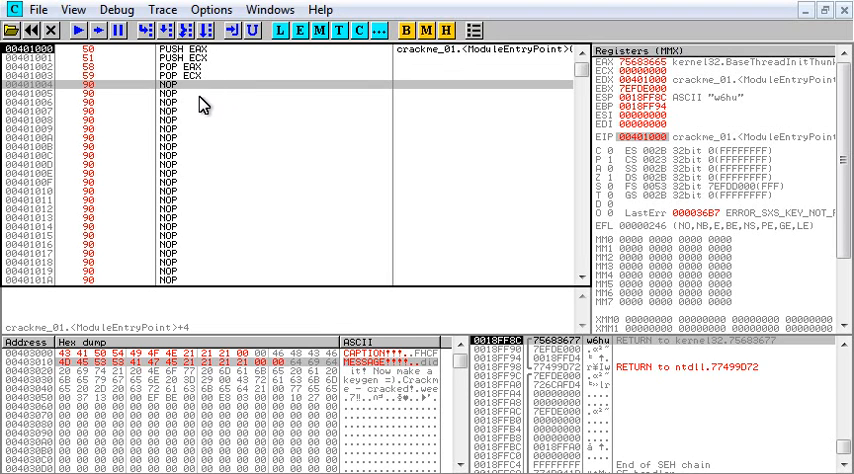
mouse_move(670, 70)
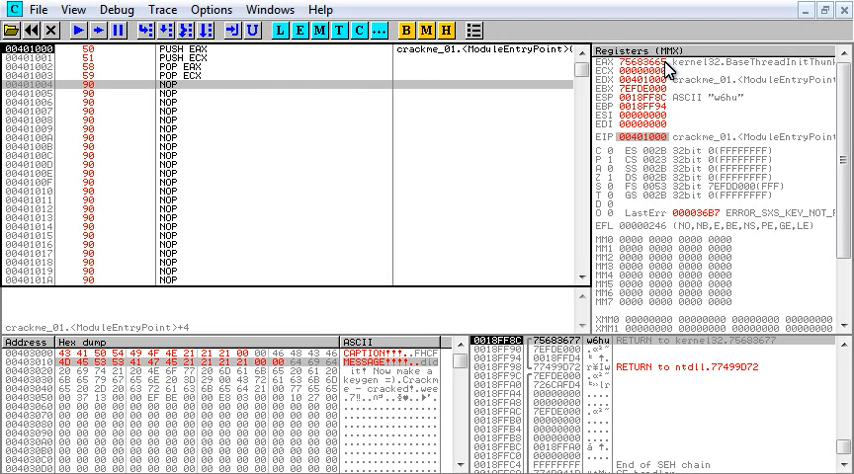
mouse_move(290, 75)
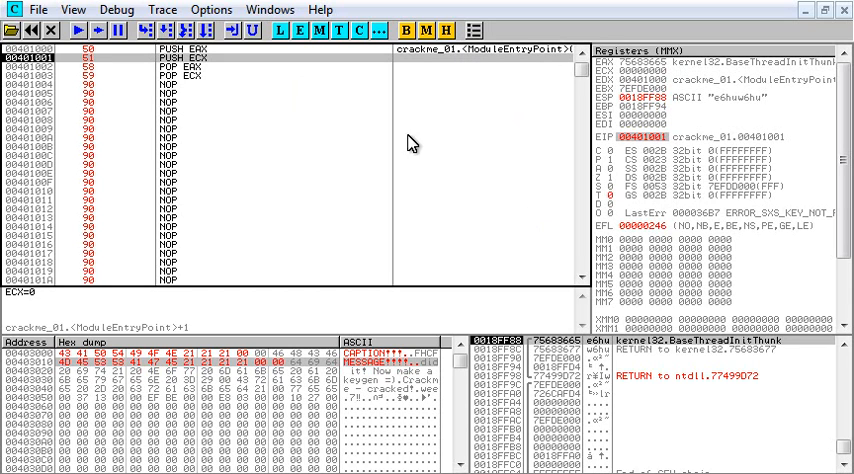
mouse_move(651, 82)
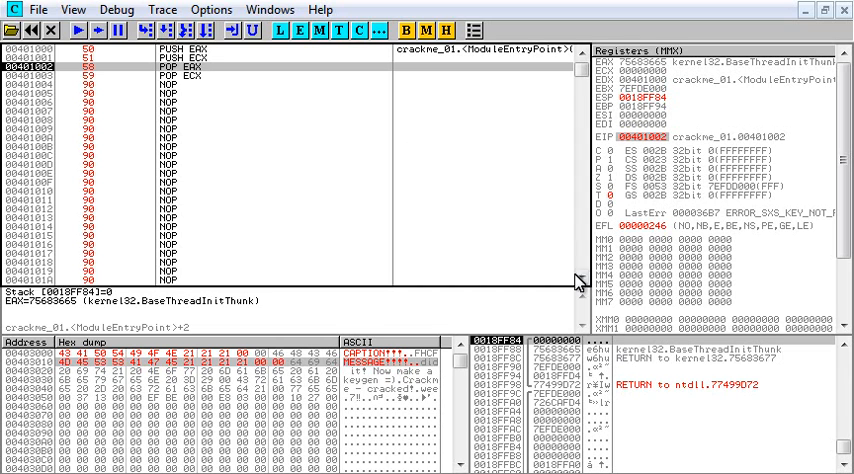
mouse_move(407, 131)
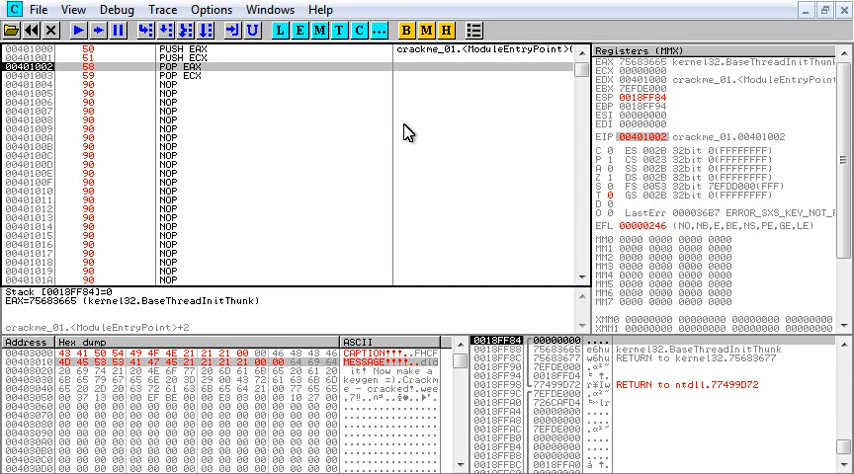
Step through the PUSH/POP instructions, watching EAX and ECX swap
key(F8)
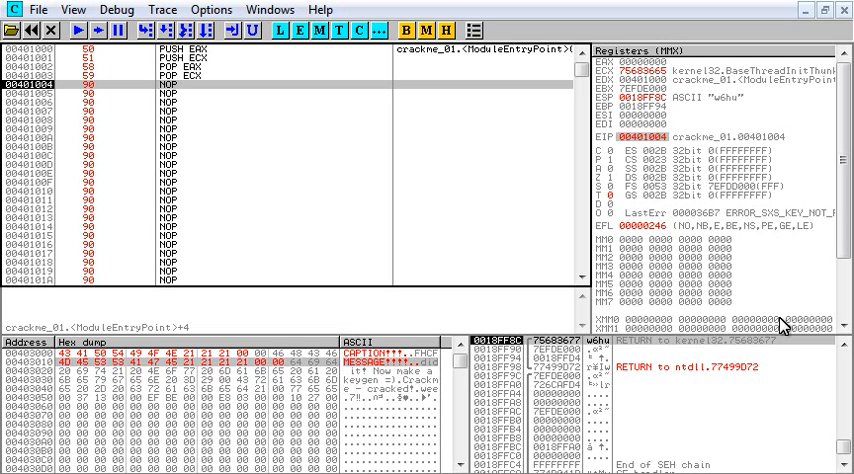
mouse_move(429, 84)
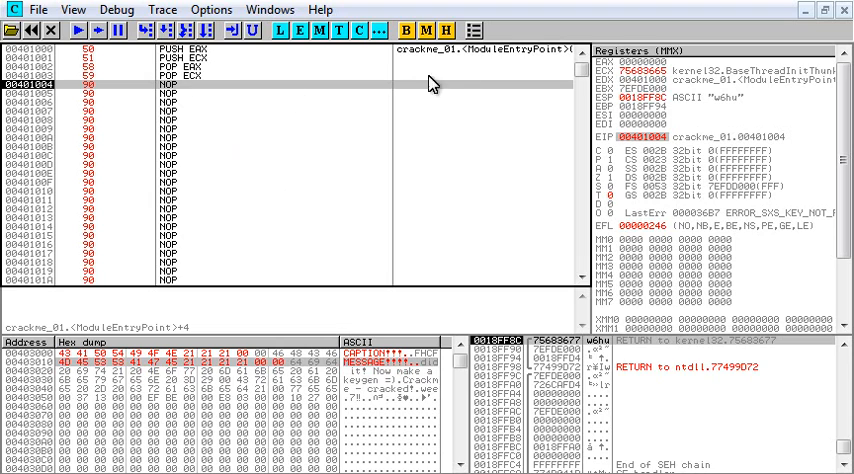
mouse_move(641, 74)
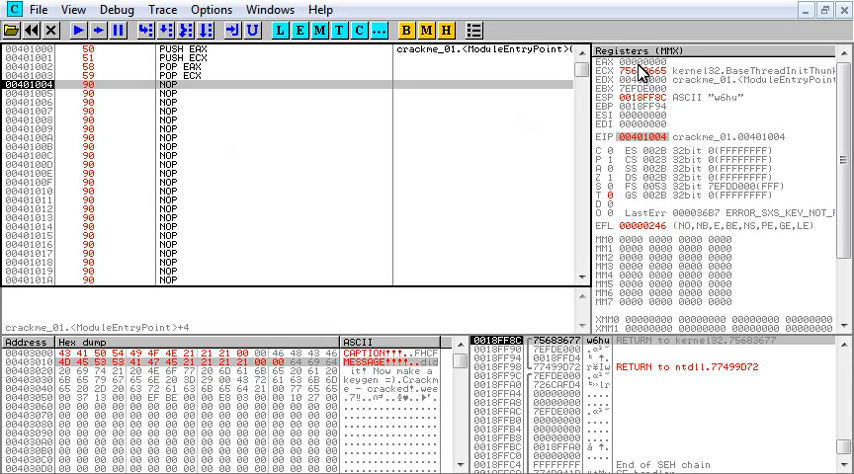
mouse_move(625, 355)
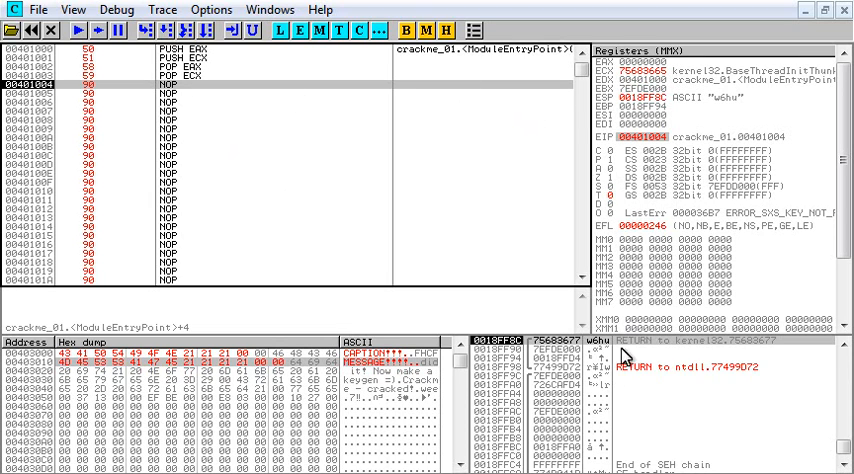
mouse_move(688, 417)
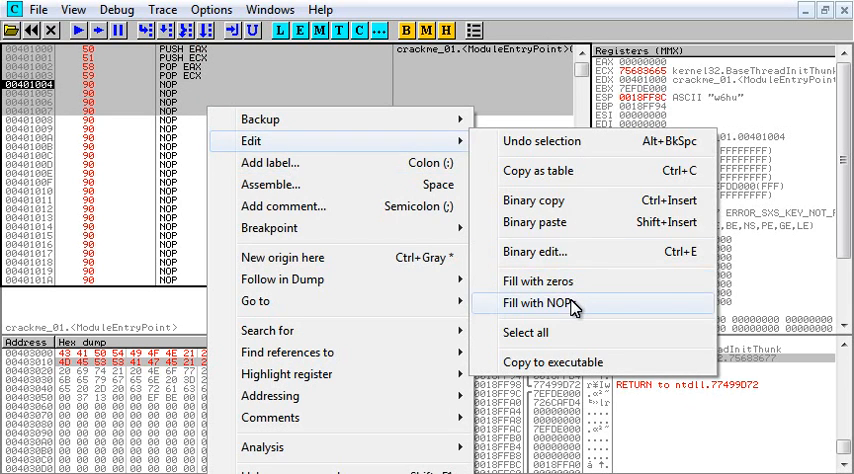
NOP the swap test, set new origin, and assemble PUSH 0 and MOV EAX,403000
click(543, 302)
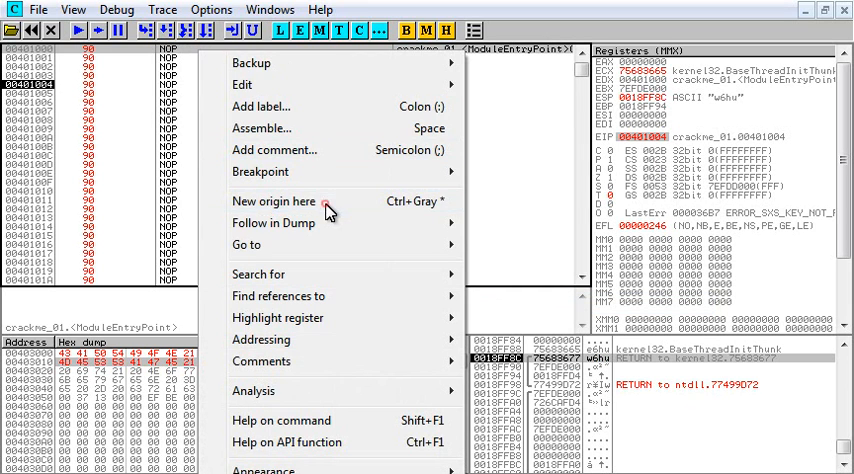
click(274, 201)
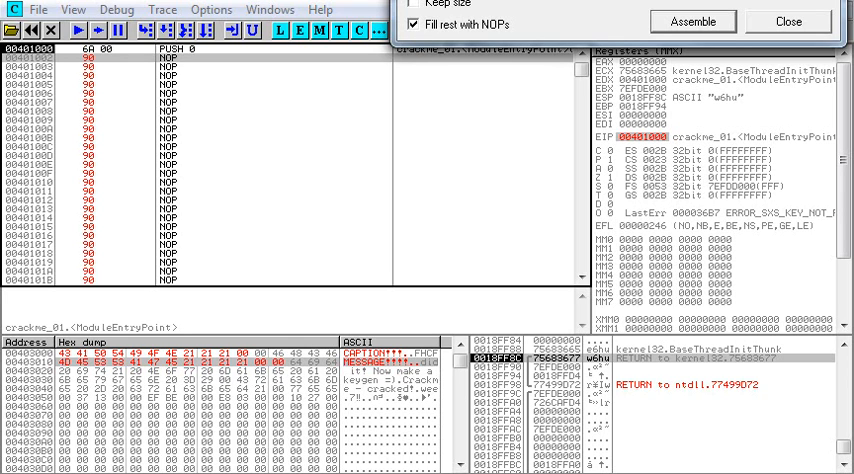
mouse_move(371, 110)
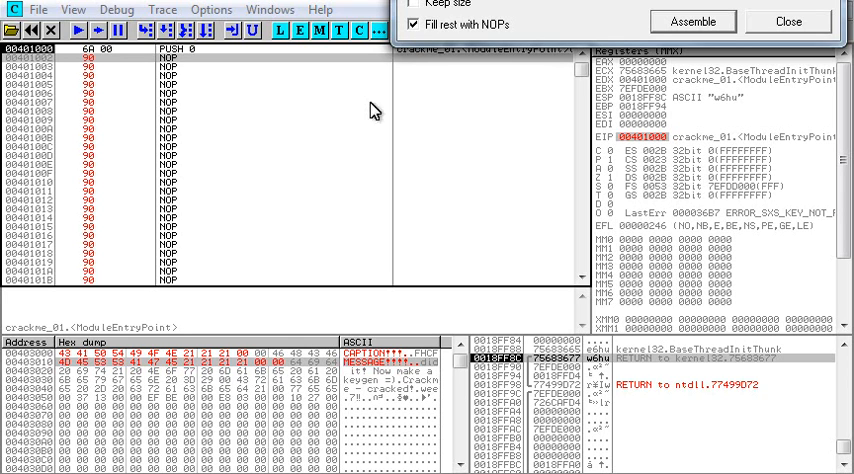
mouse_move(33, 367)
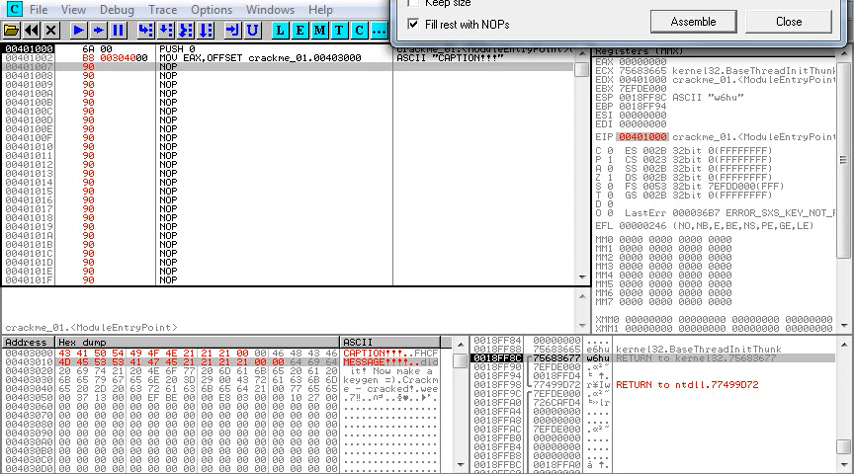
click(691, 21)
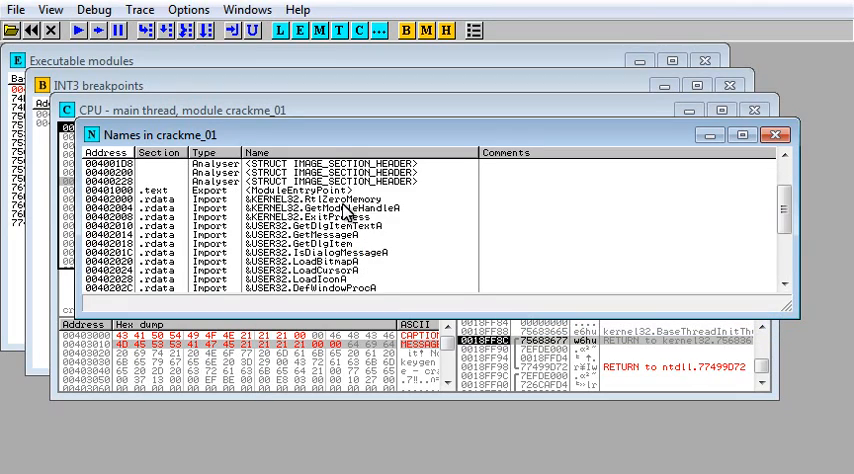
Find references to USER32.MessageBoxA and assemble CALL MessageBoxA after the pushes
right_click(335, 269)
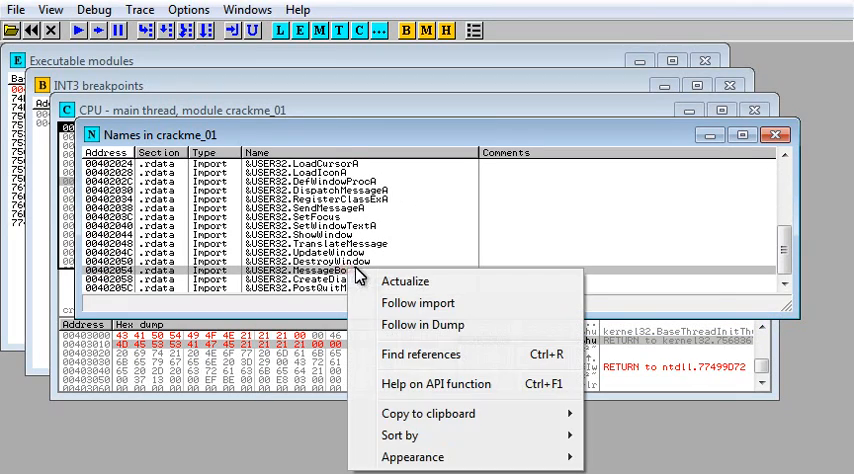
click(421, 354)
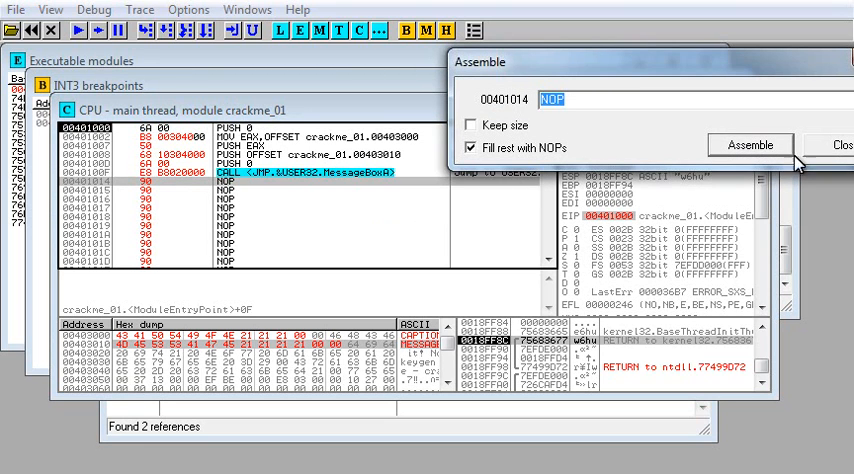
click(750, 145)
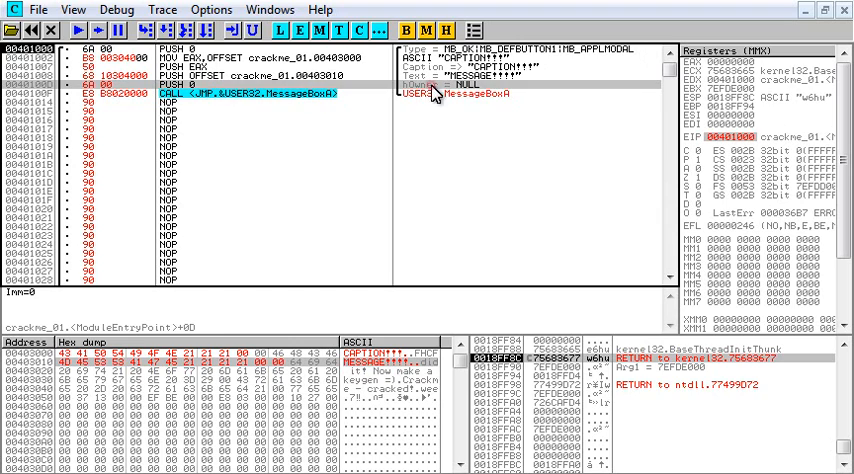
mouse_move(470, 96)
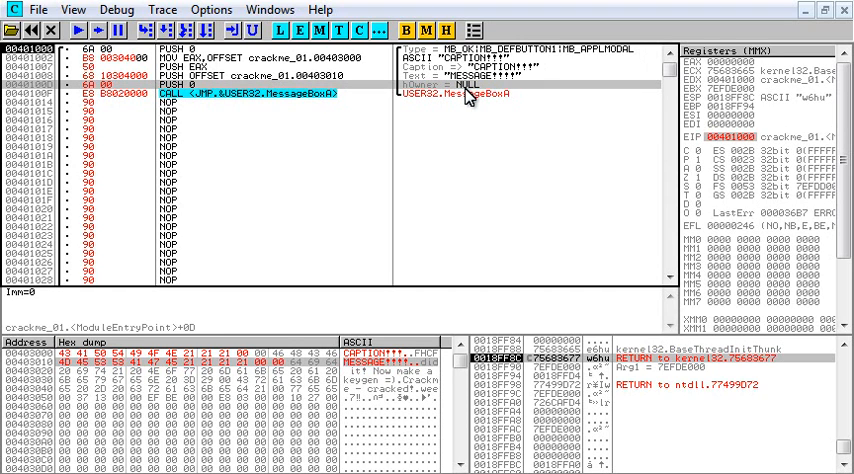
mouse_move(468, 97)
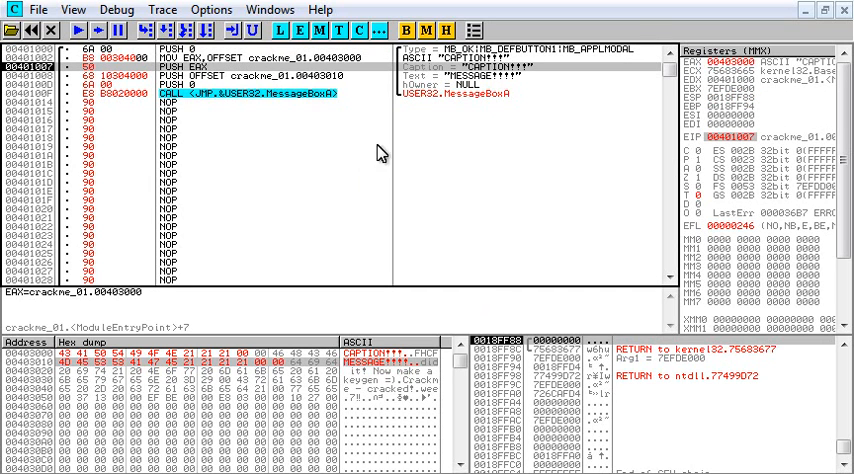
mouse_move(465, 196)
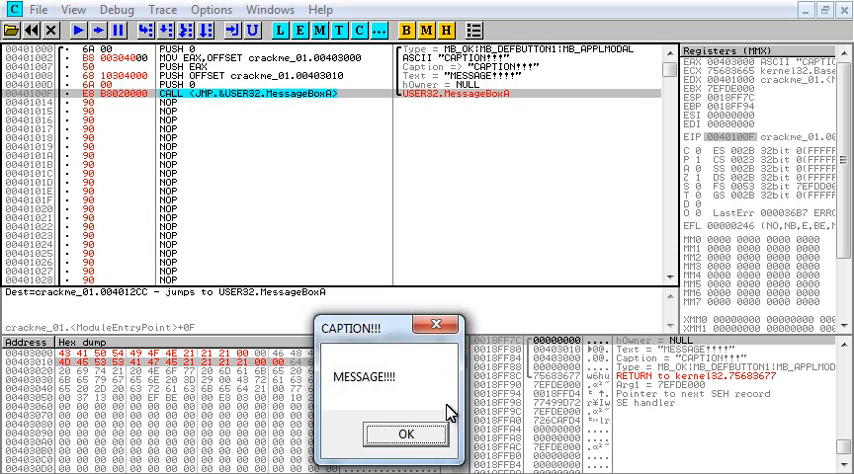
Click OK on the CAPTION!!! / MESSAGE!!!! message box
click(405, 433)
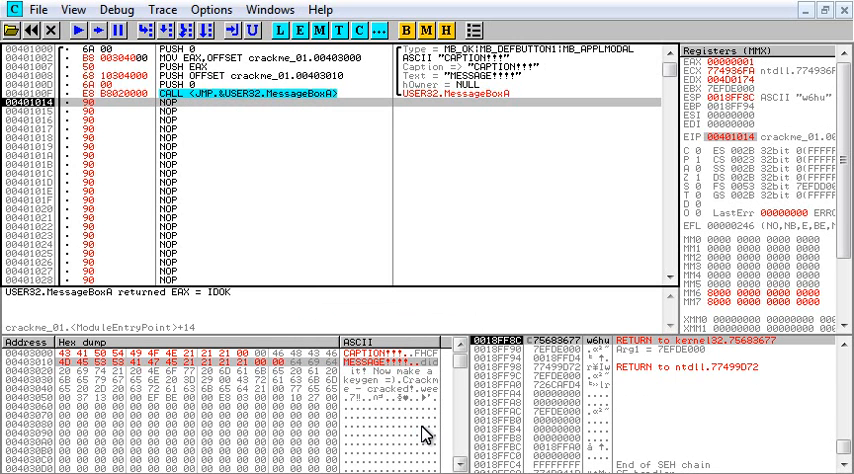
mouse_move(625, 390)
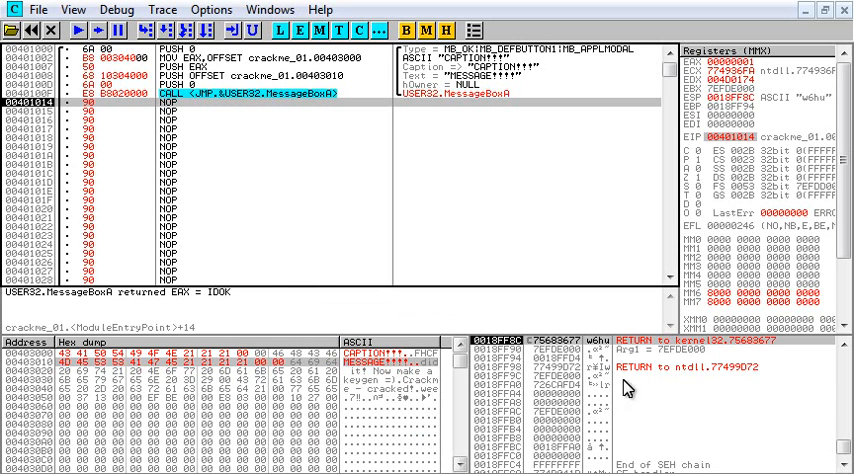
mouse_move(448, 161)
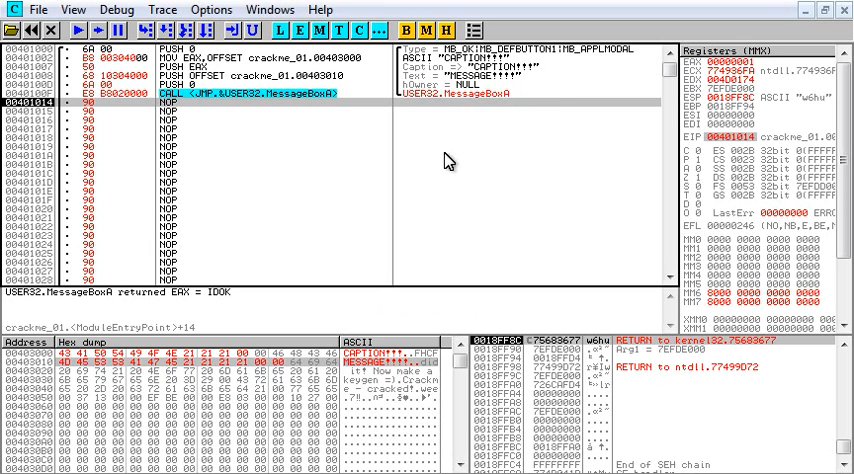
mouse_move(635, 360)
text(SUB ESP,10)
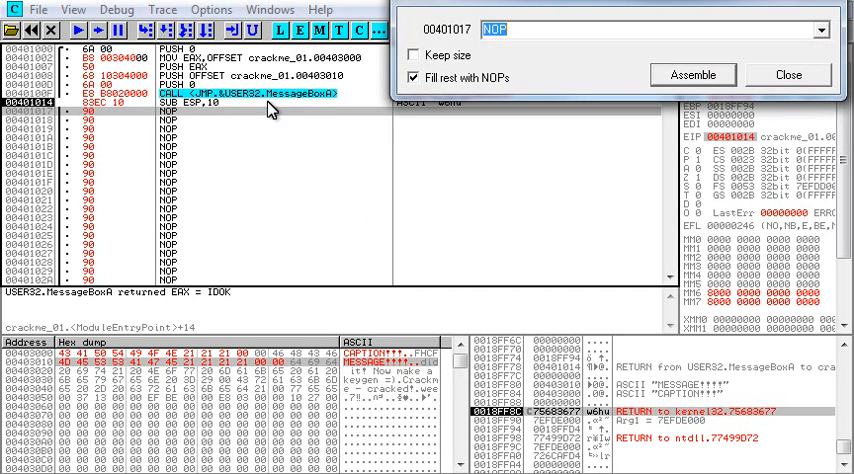
Assemble SUB ESP,10 at 00401014 and a second CALL MessageBoxA at 00401017
click(691, 75)
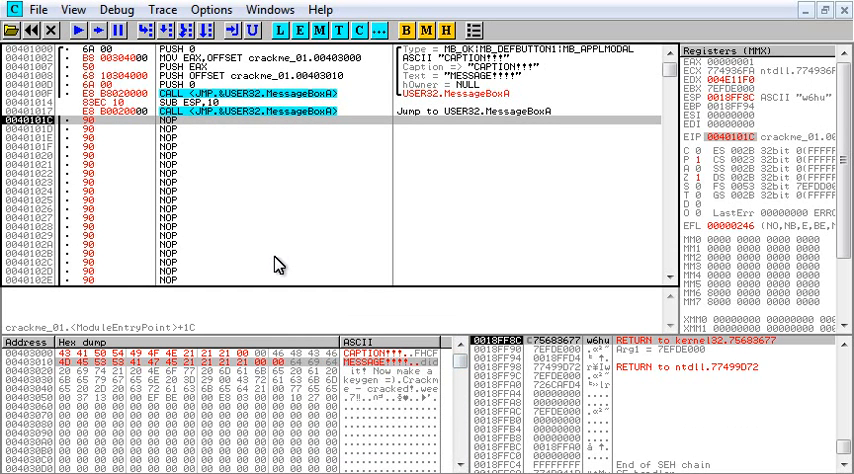
mouse_move(278, 265)
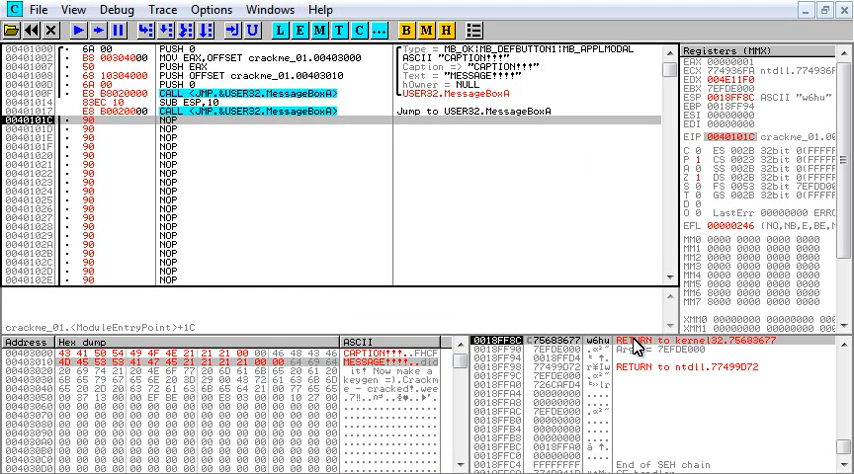
mouse_move(284, 90)
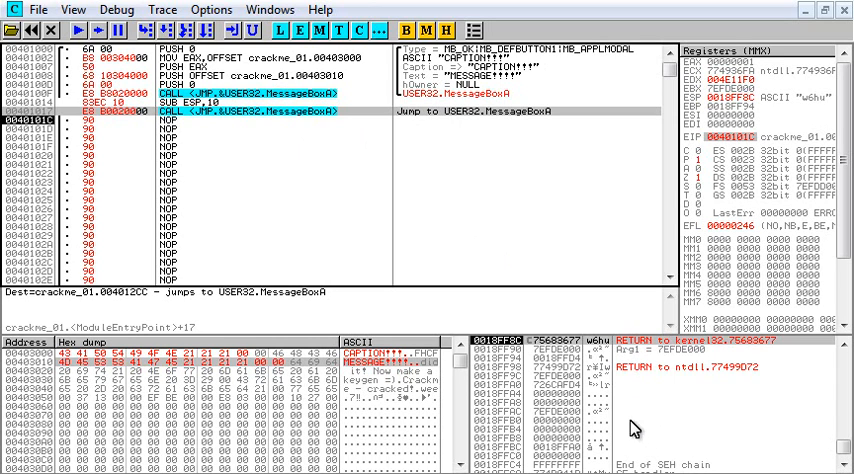
mouse_move(657, 448)
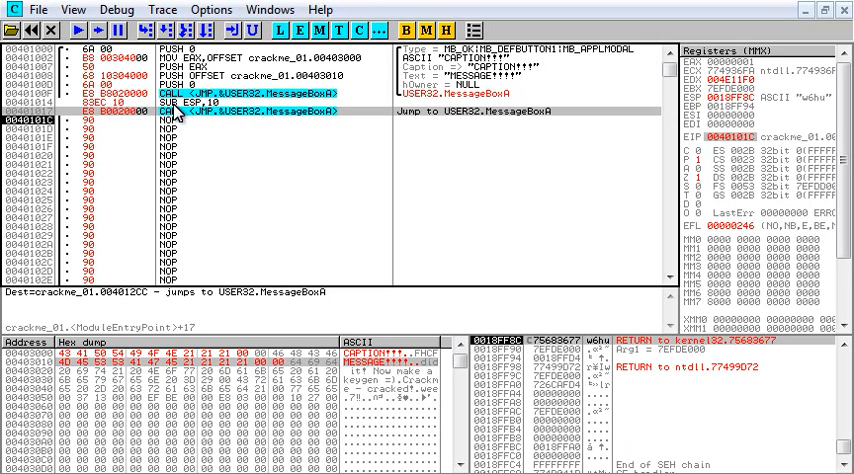
mouse_move(197, 137)
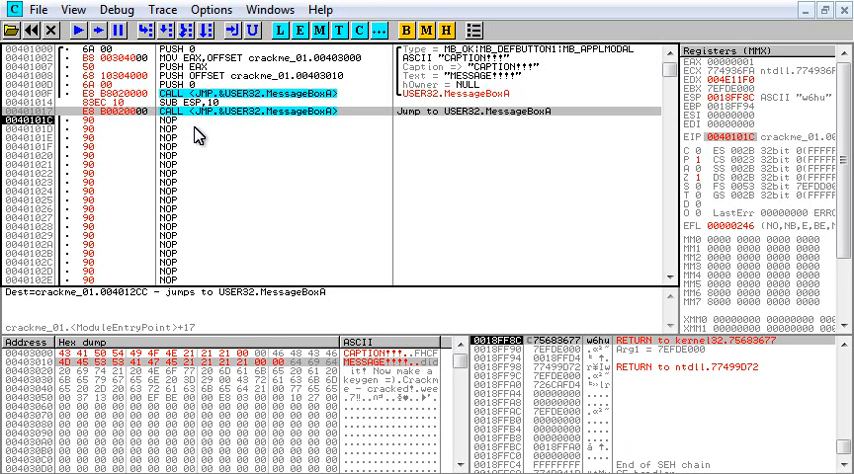
mouse_move(481, 249)
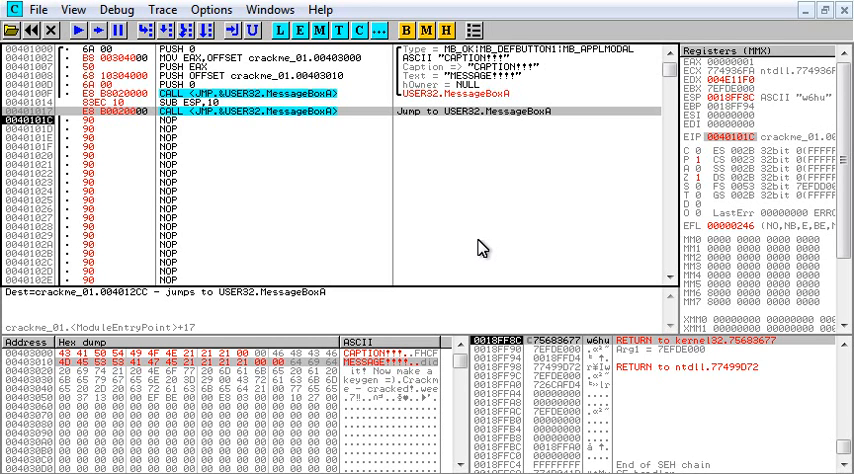
mouse_move(510, 211)
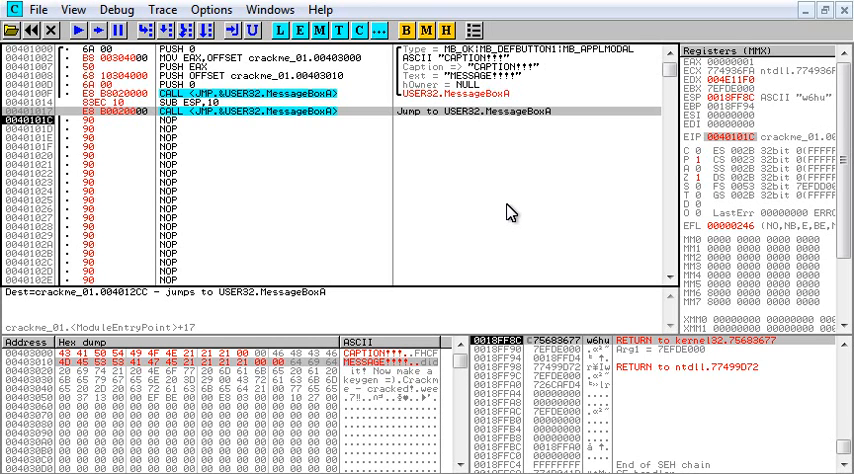
mouse_move(485, 265)
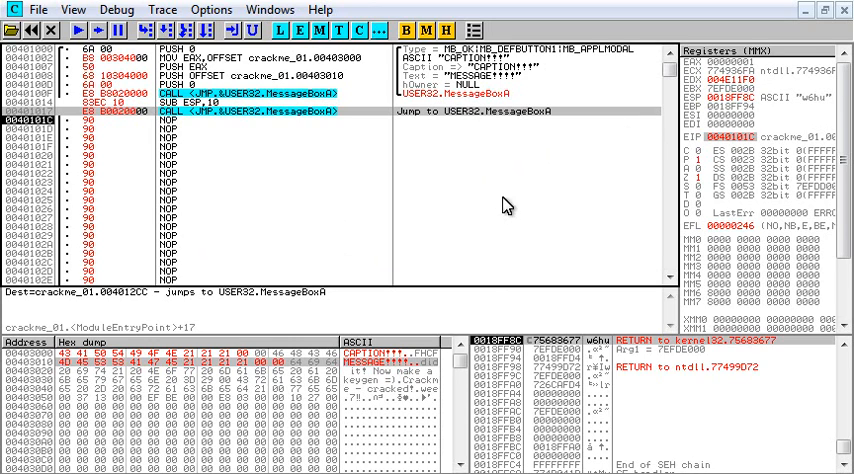
mouse_move(570, 287)
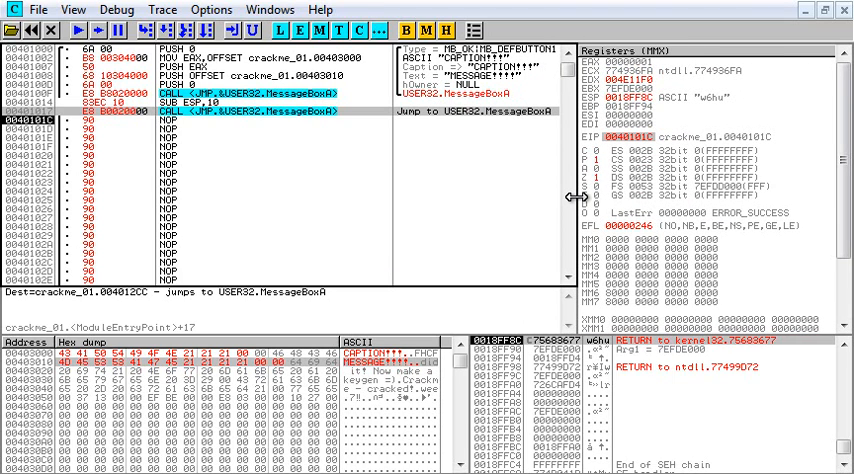
mouse_move(585, 200)
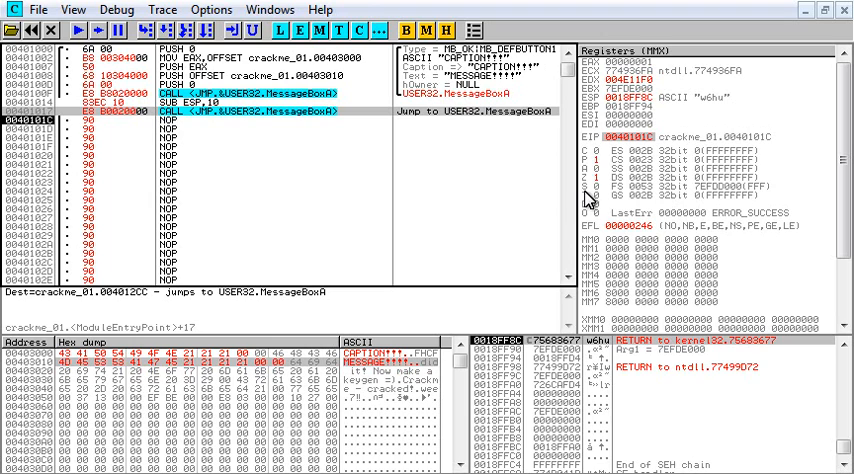